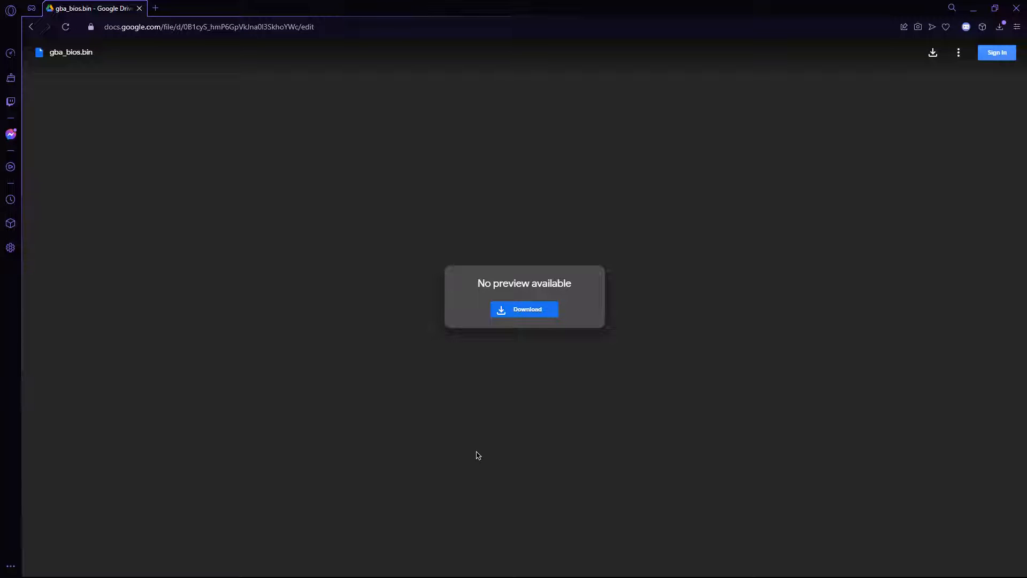
{"action": "mouse_move", "coordinate": [476, 454]}
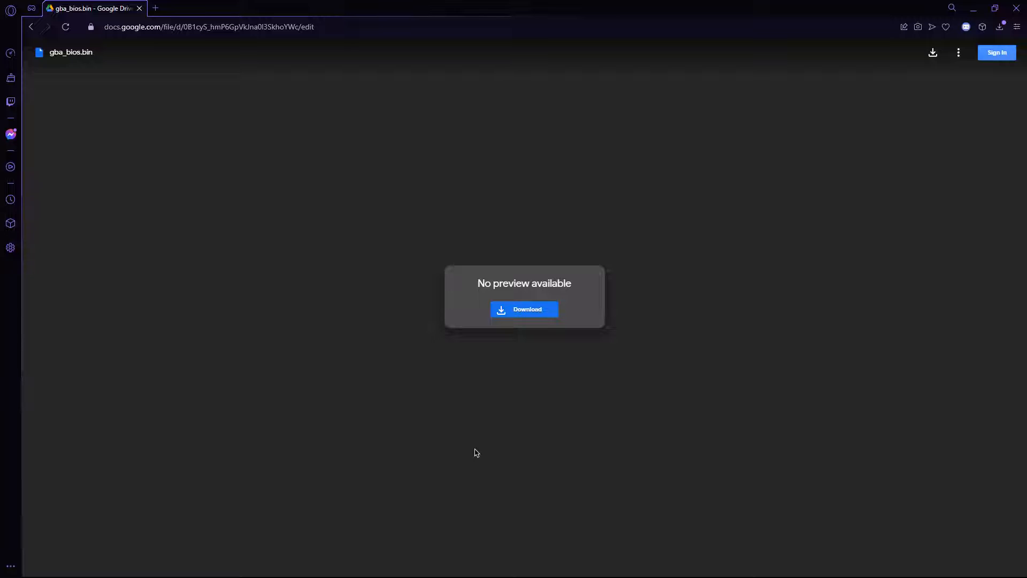
Download gba_bios.bin from the Google Drive preview to the computer
{"action": "left_click", "coordinate": [525, 310]}
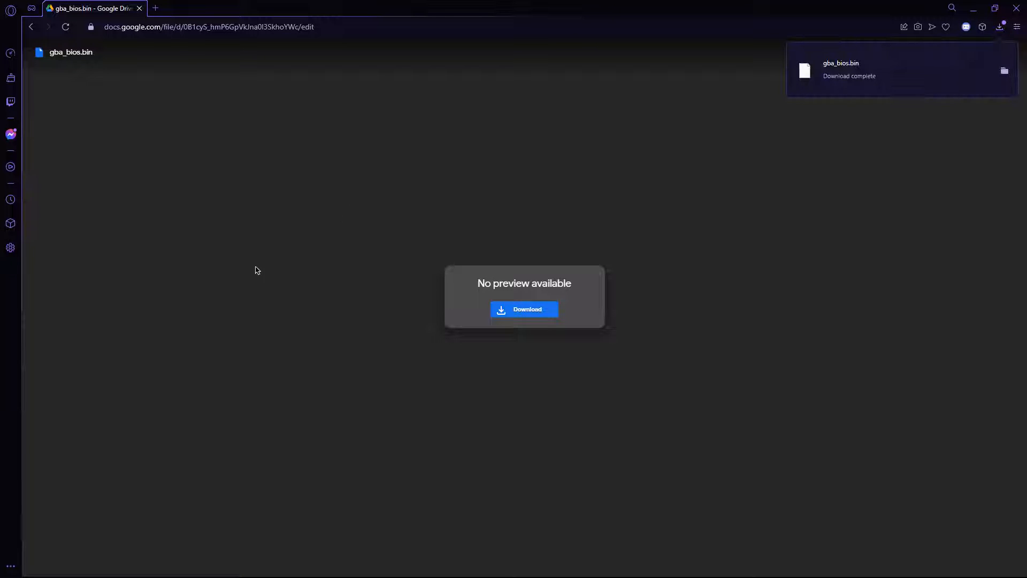
Launch File Explorer and open Documents in a separate window
{"action": "left_click", "coordinate": [8, 567]}
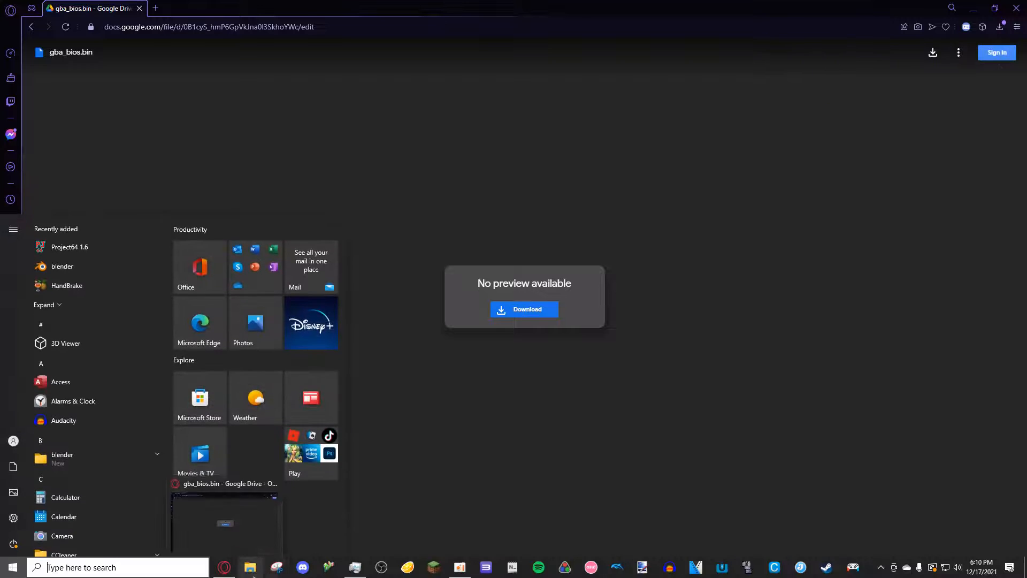
{"action": "left_click", "coordinate": [250, 568]}
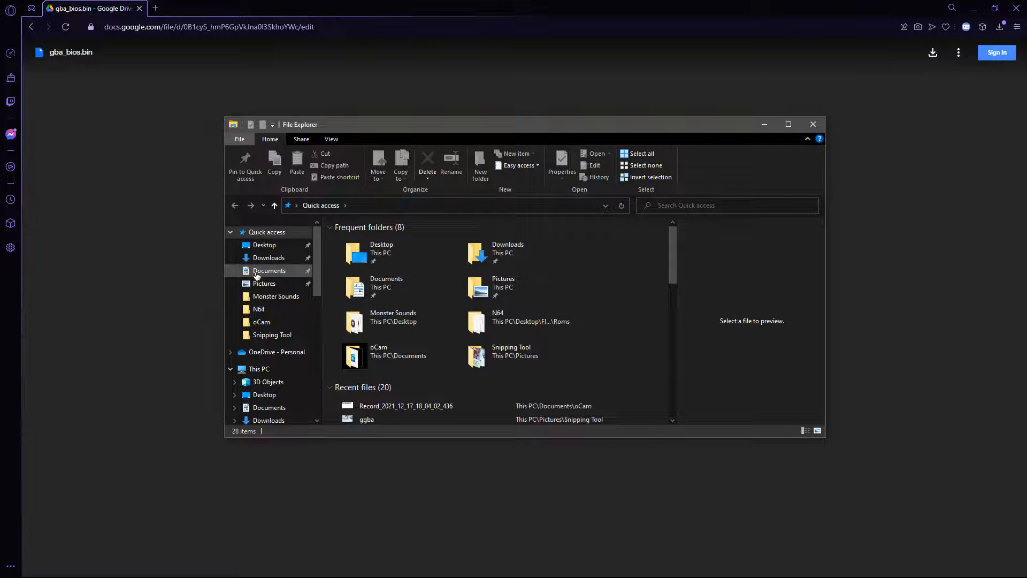
{"action": "right_click", "coordinate": [269, 271]}
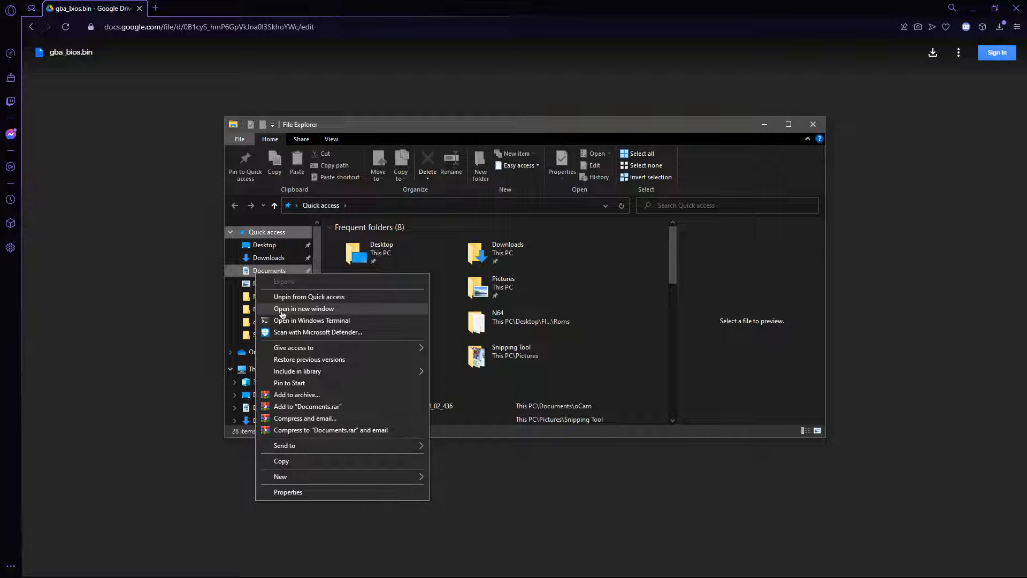
{"action": "left_click", "coordinate": [304, 308]}
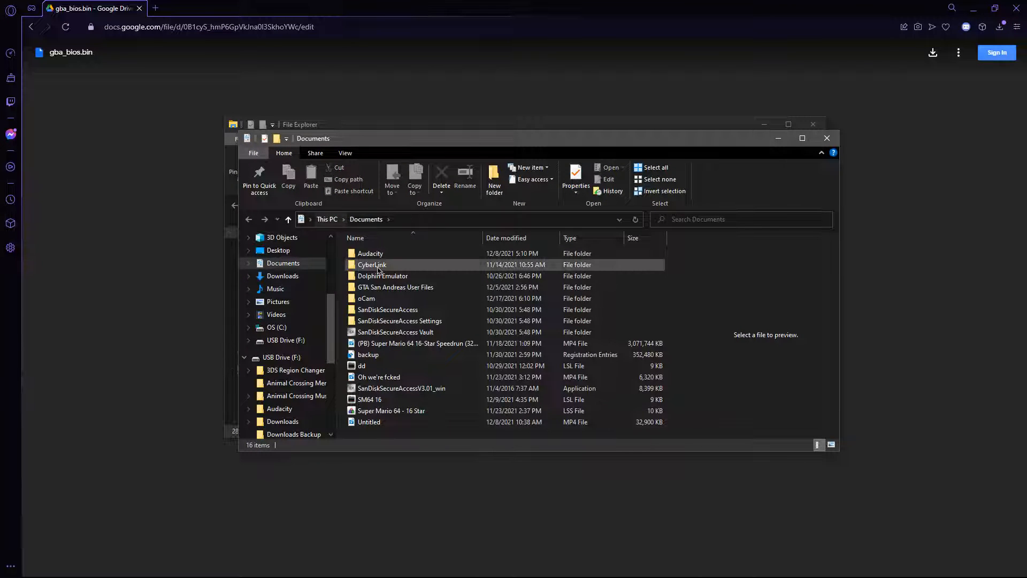
Move gba_bios.bin from Downloads into Documents\Dolphin Emulator\GBA and close the Explorer windows
{"action": "double_click", "coordinate": [383, 276]}
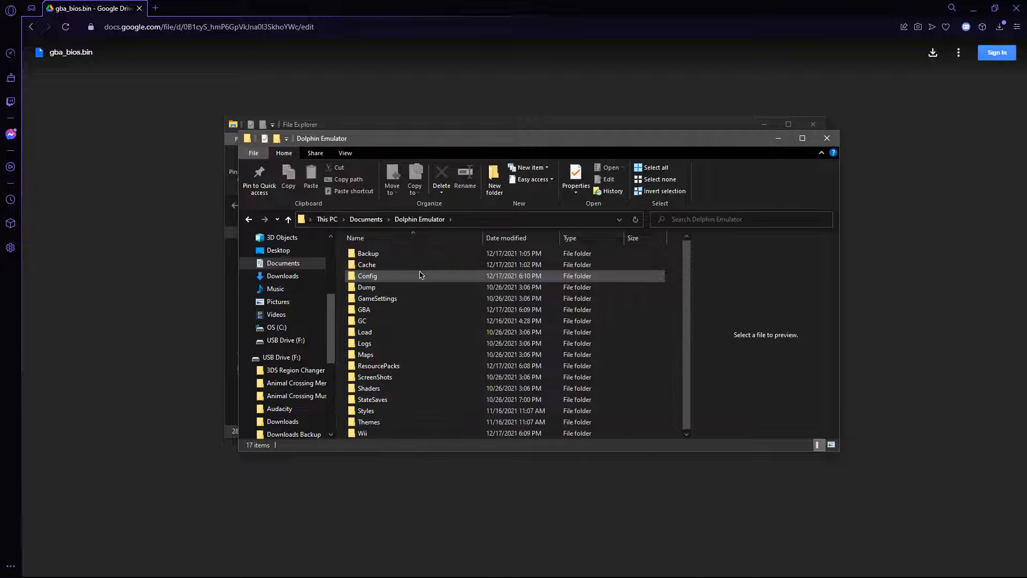
{"action": "right_click", "coordinate": [391, 316]}
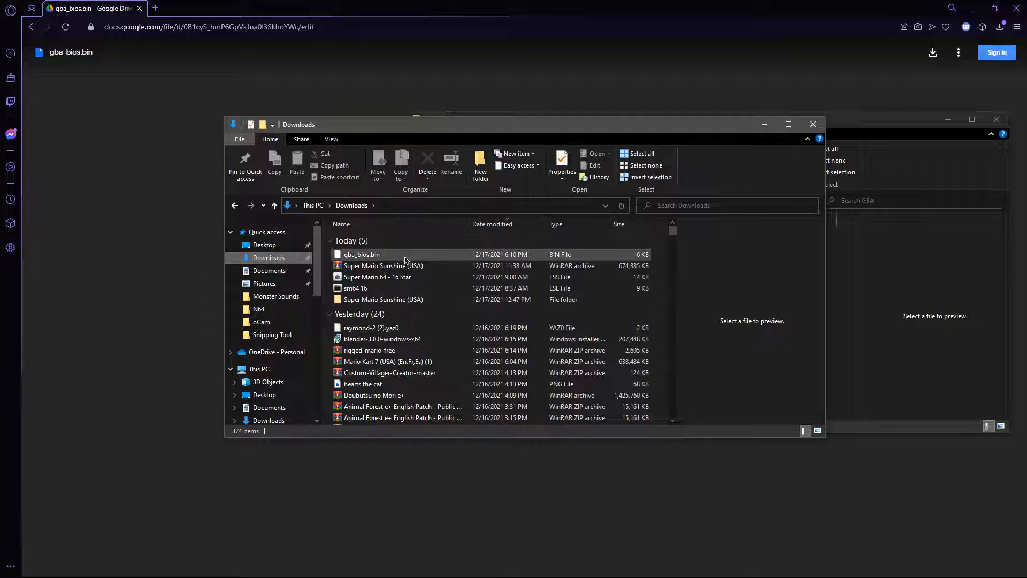
{"action": "left_click", "coordinate": [361, 254]}
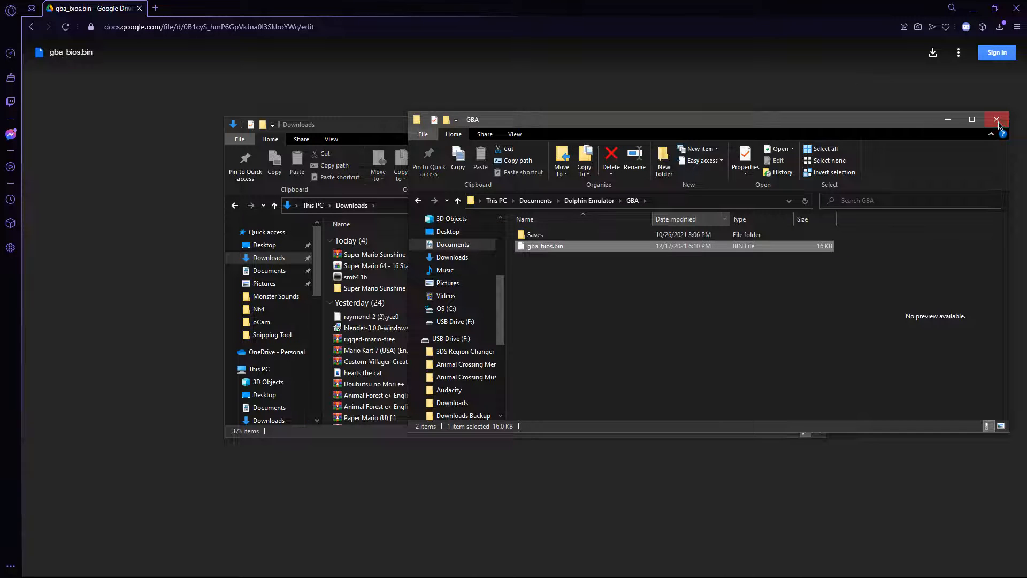
{"action": "left_click", "coordinate": [996, 120]}
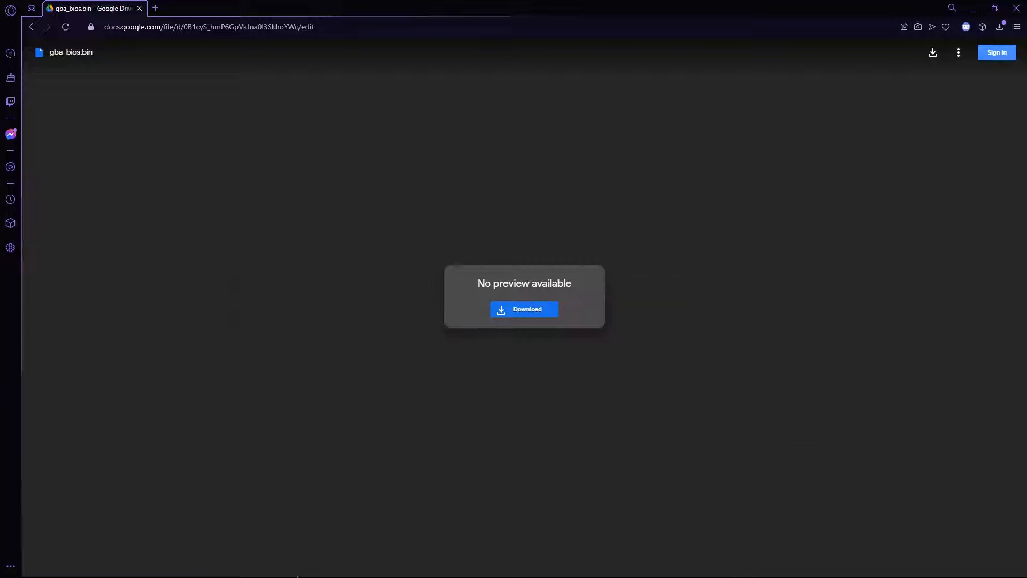
Point the GameCube GBA BIOS setting to Documents\Dolphin Emulator\GBA\gba_bios.bin and close Config
{"action": "left_click", "coordinate": [8, 567]}
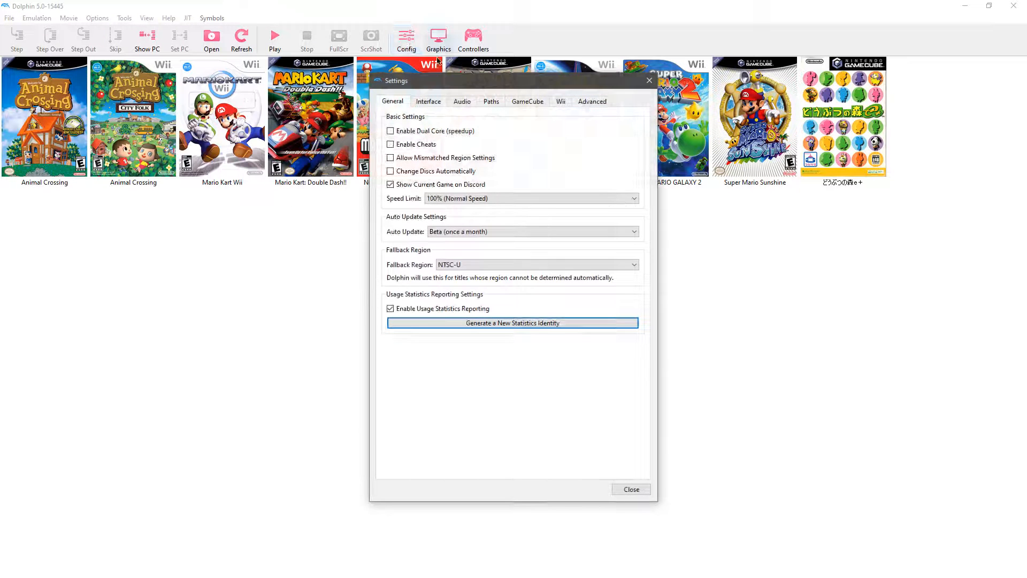
{"action": "left_click", "coordinate": [528, 101]}
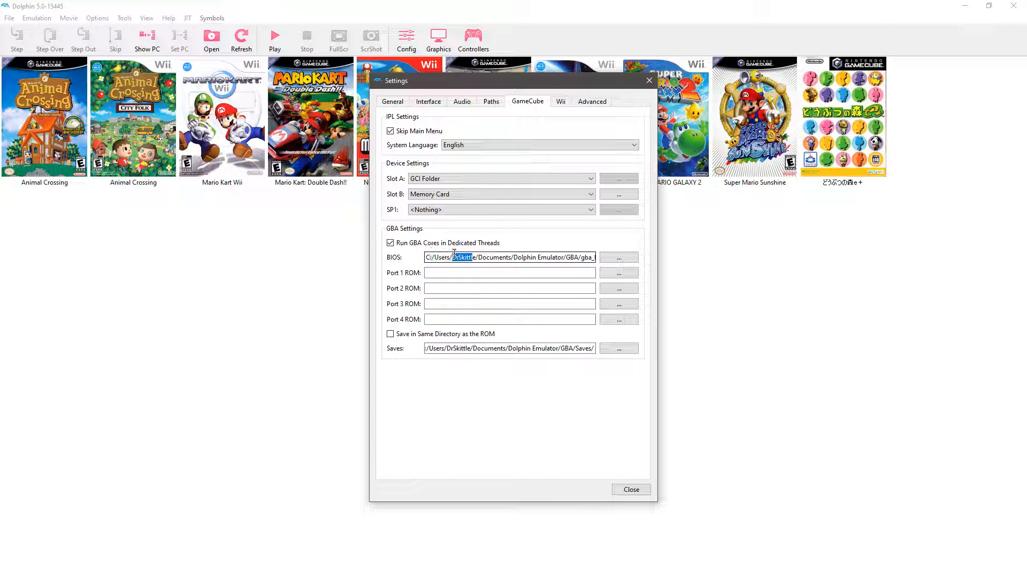
{"action": "left_click_drag", "start_coordinate": [459, 257], "coordinate": [573, 257]}
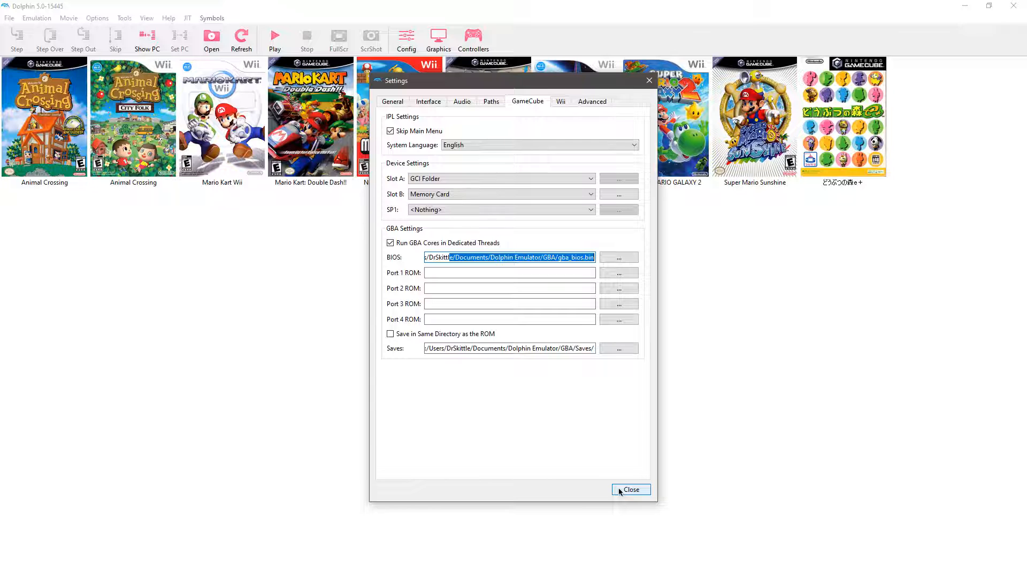
{"action": "left_click", "coordinate": [630, 490]}
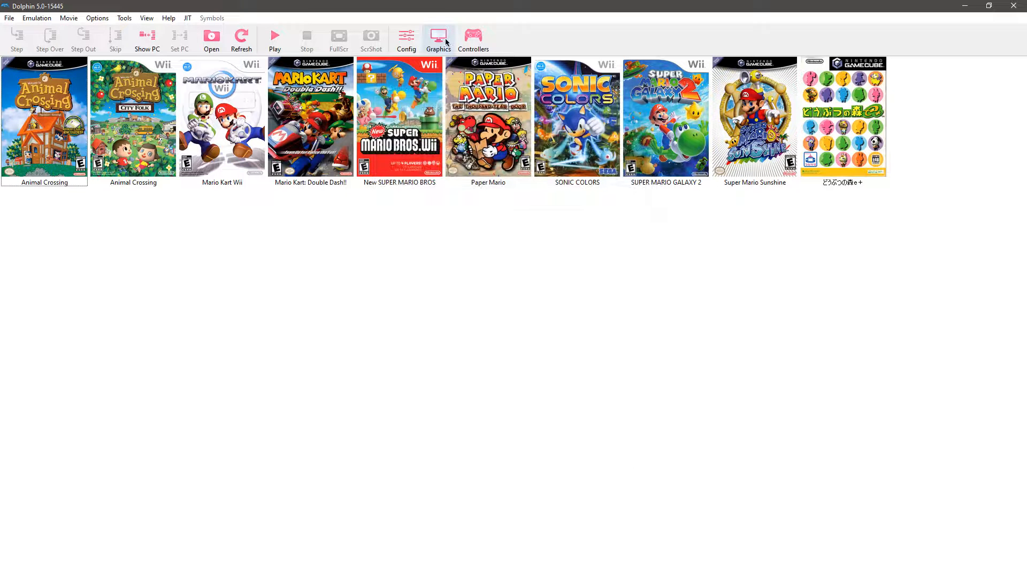
Set GameCube Port 2 to GBA (Integrated) and review its keyboard button mapping
{"action": "left_click", "coordinate": [473, 38]}
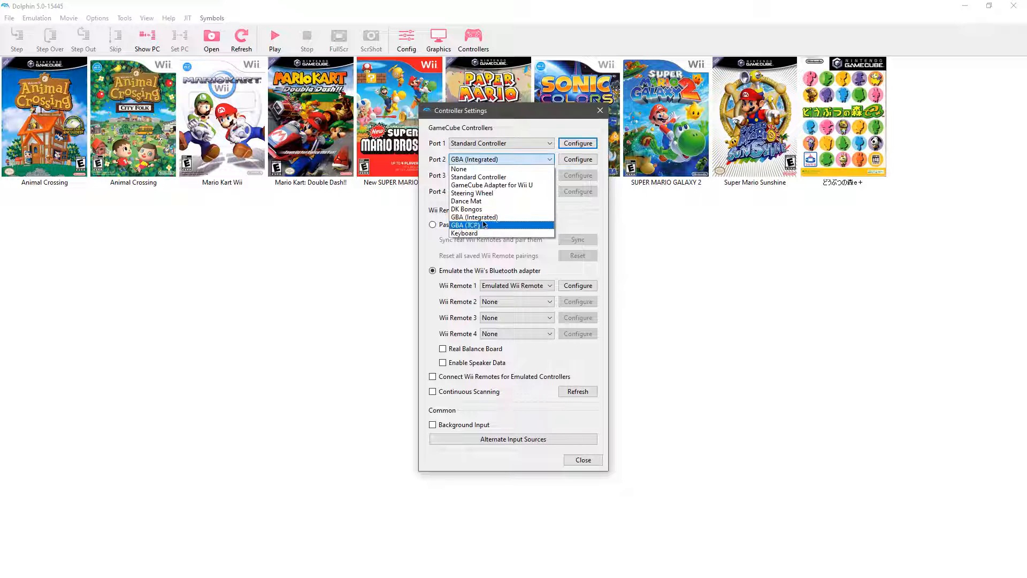
{"action": "left_click", "coordinate": [577, 160]}
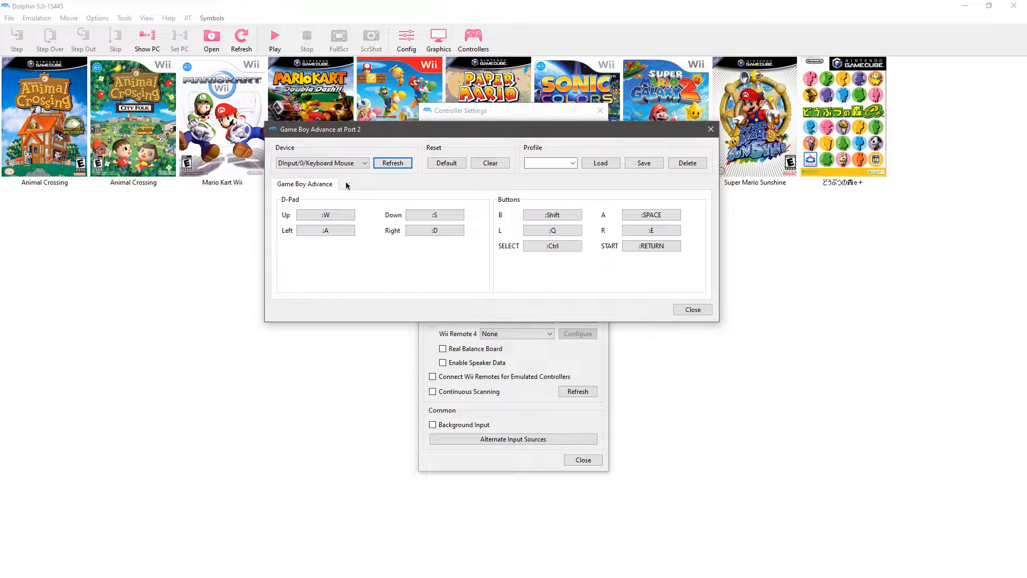
{"action": "left_click", "coordinate": [546, 163]}
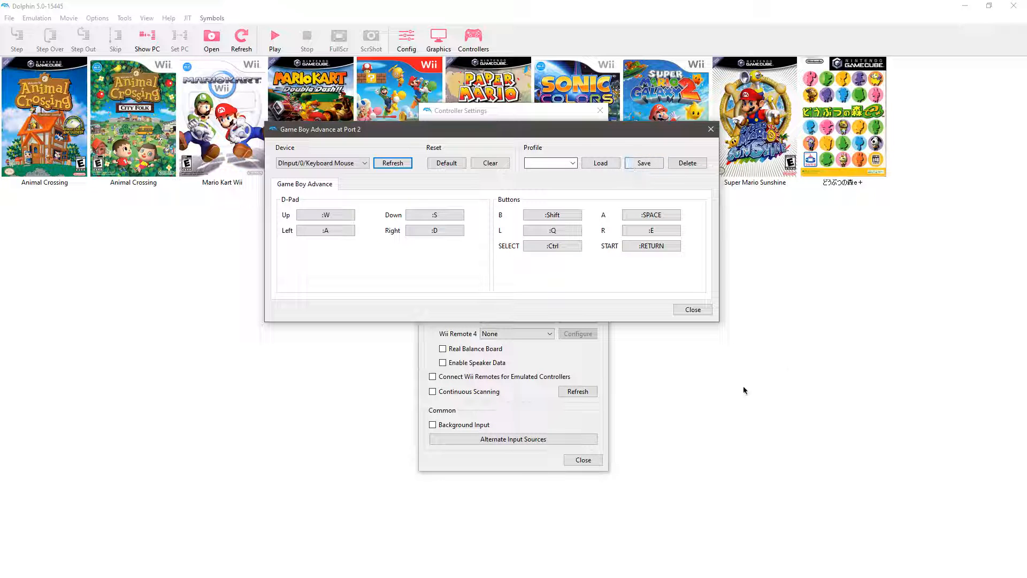
{"action": "left_click", "coordinate": [692, 309]}
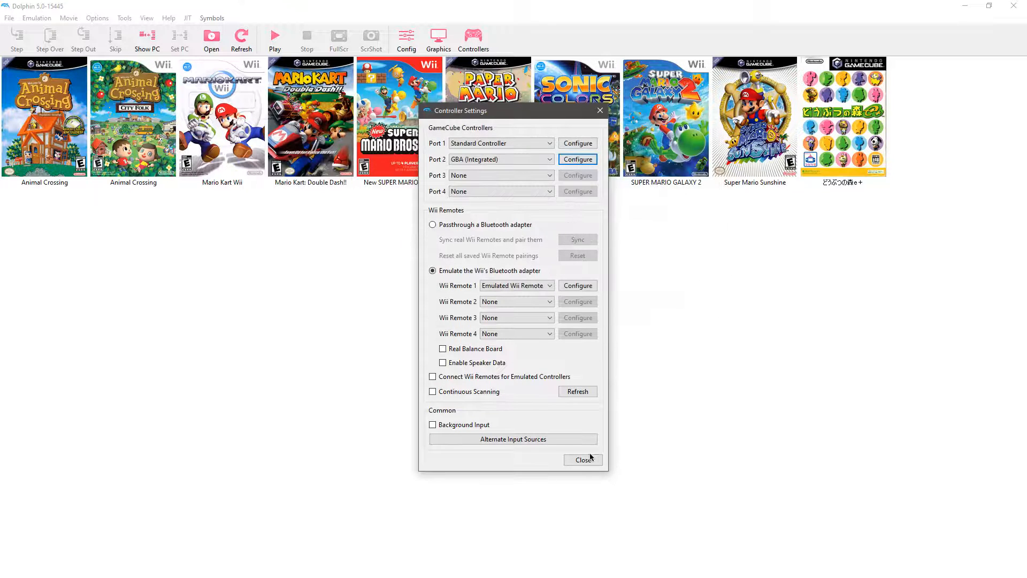